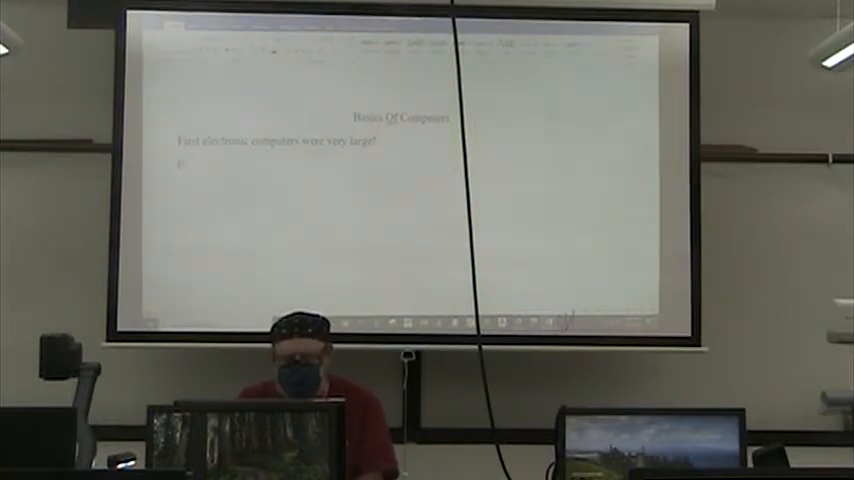
text(First of)
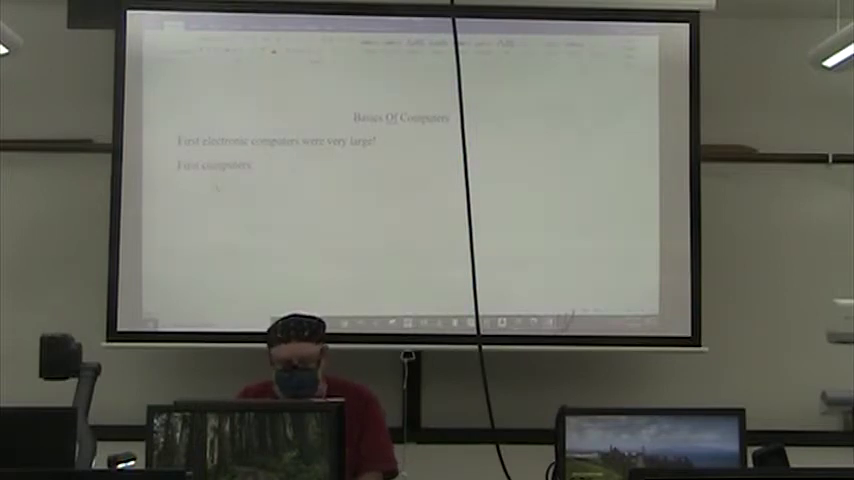
text(AB)
text(Fluid computers)
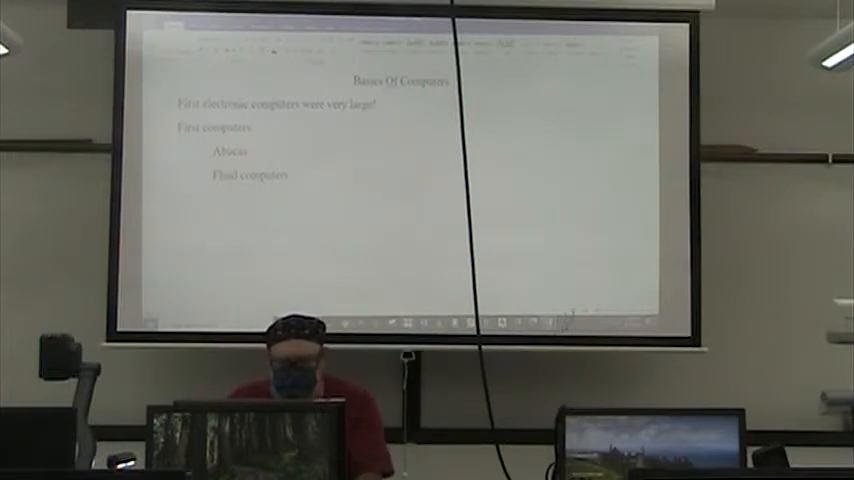
text(C)
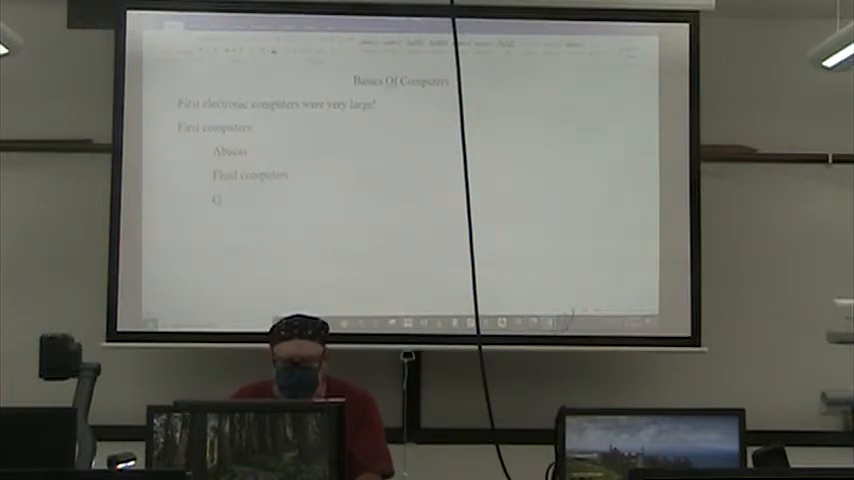
text(NC Computer Numerical Control)
text(Personal Computers   Wozniac & Jobs)
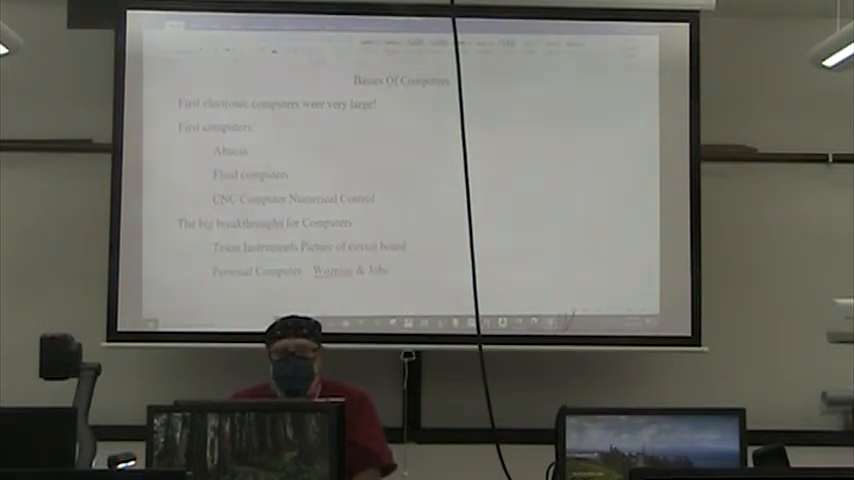
scroll(down, 3)
text(Description (Full) – Date Created)
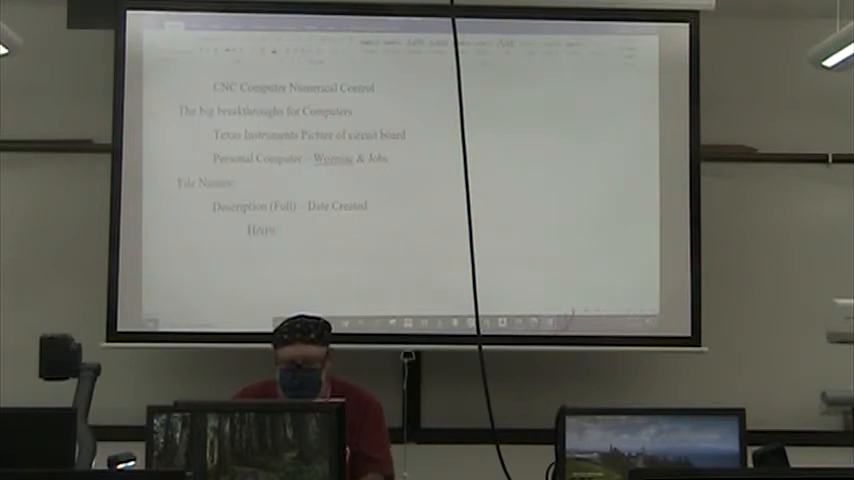
text(Harry Whiting Shoe)
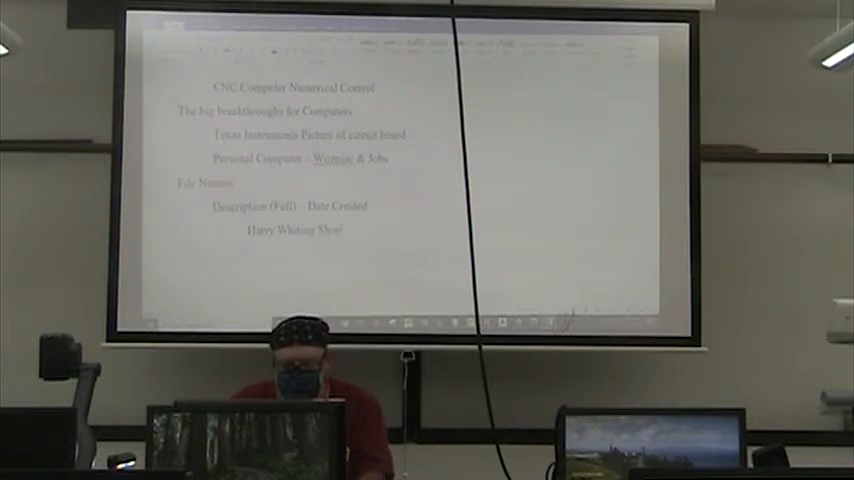
text(Reason)
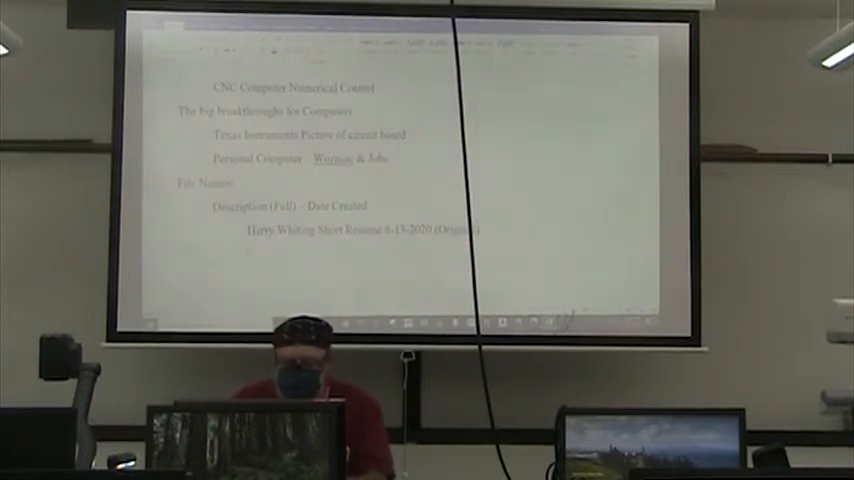
text(Harry Whiting)
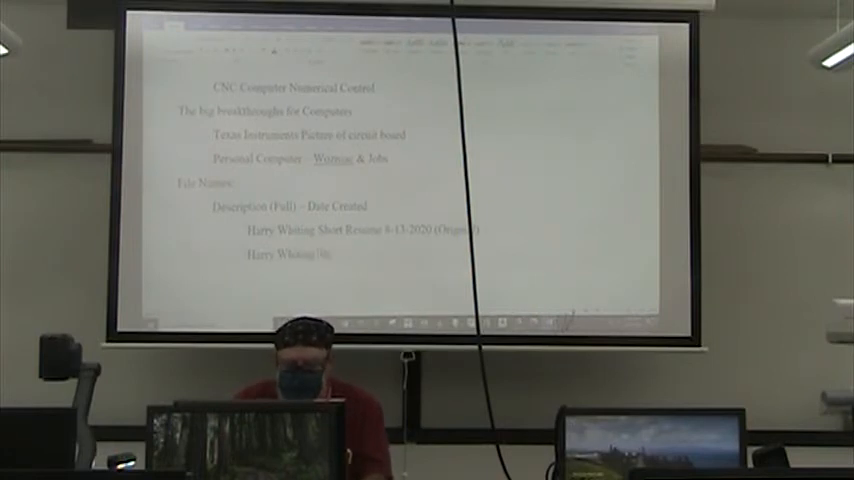
text(Short Res.)
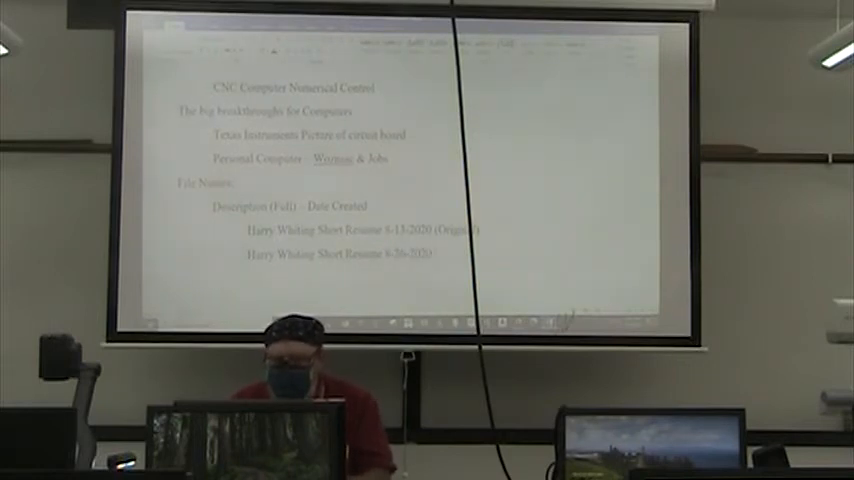
text((Modified File)
text(Folder Creation)
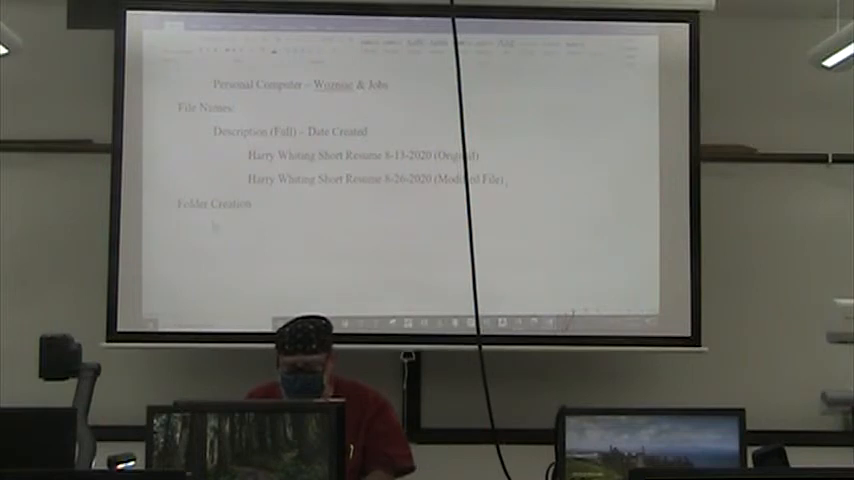
text(Strong)
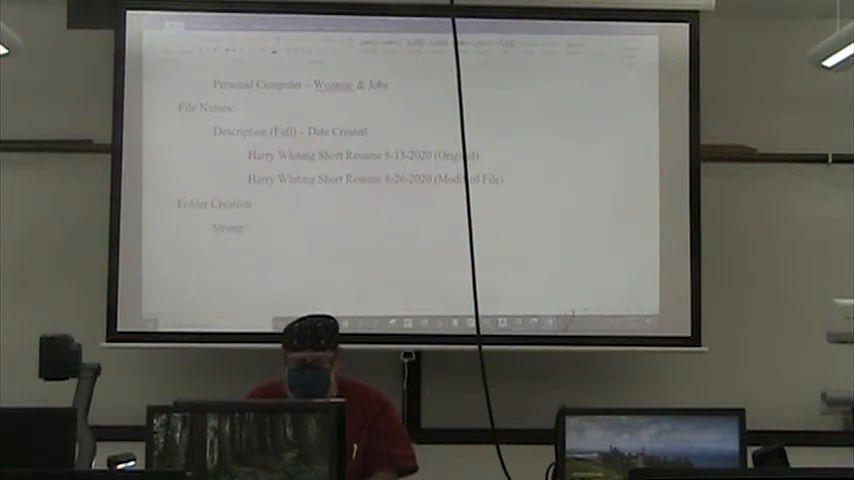